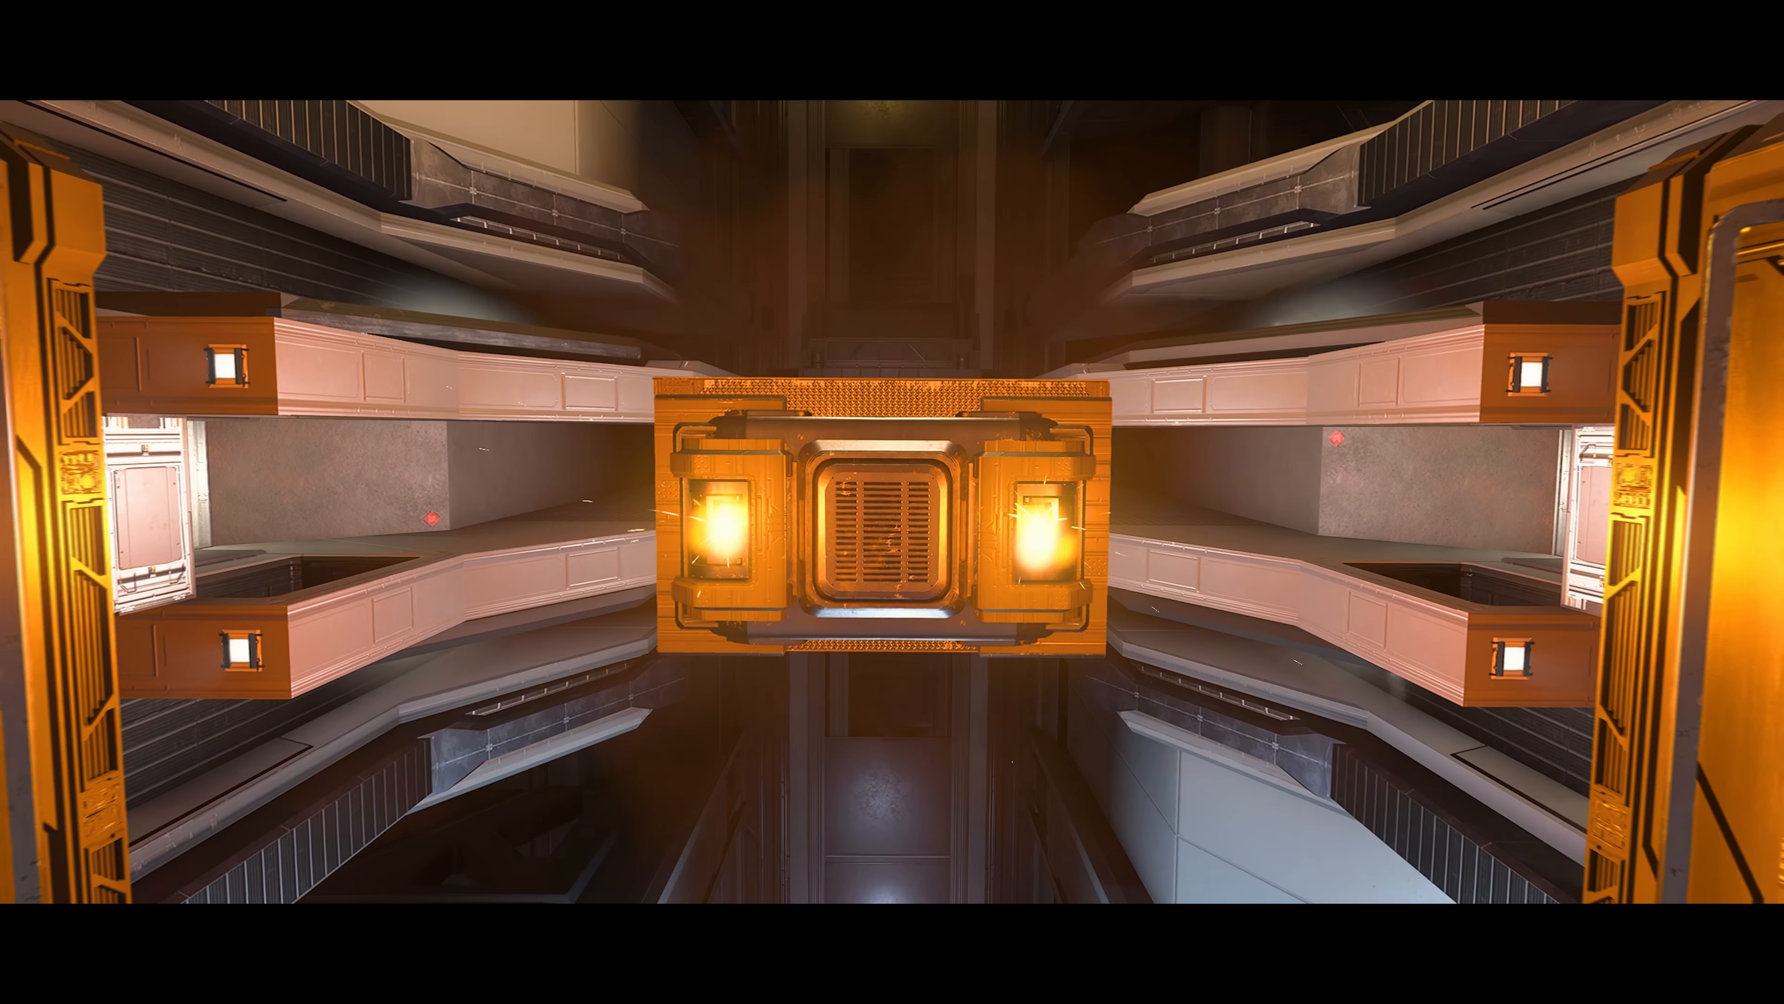
{"action": "mouse_move", "coordinate": [893, 502]}
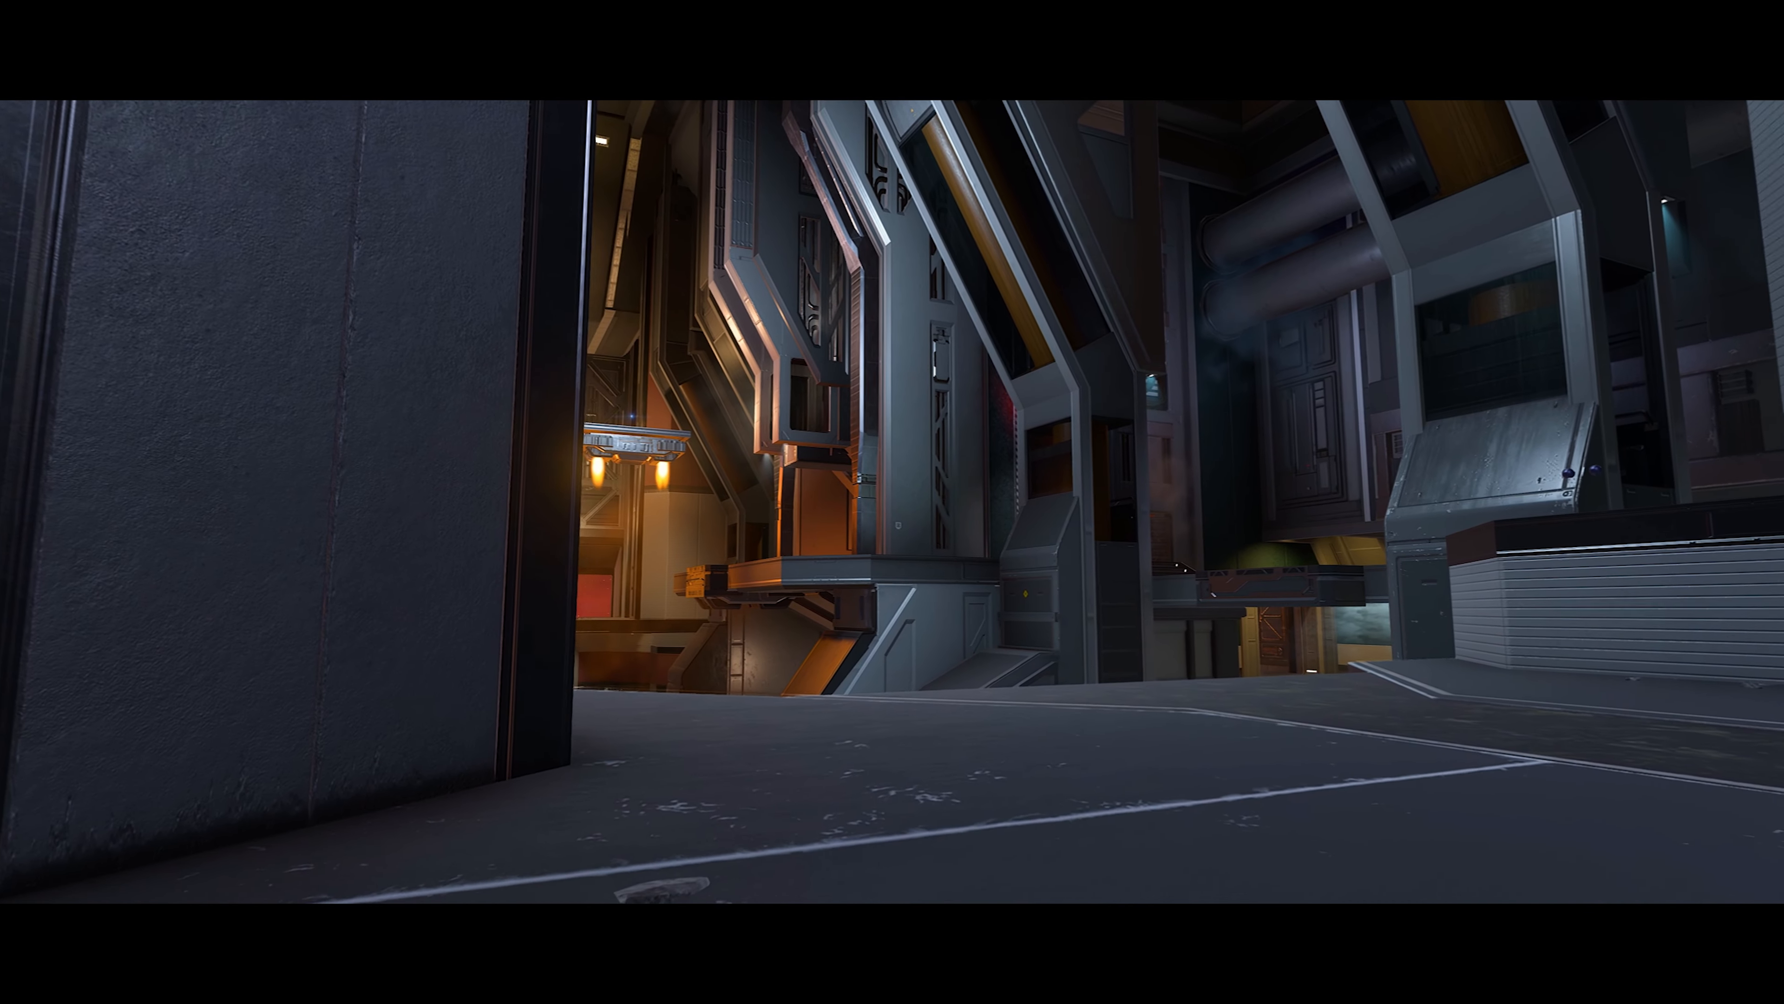